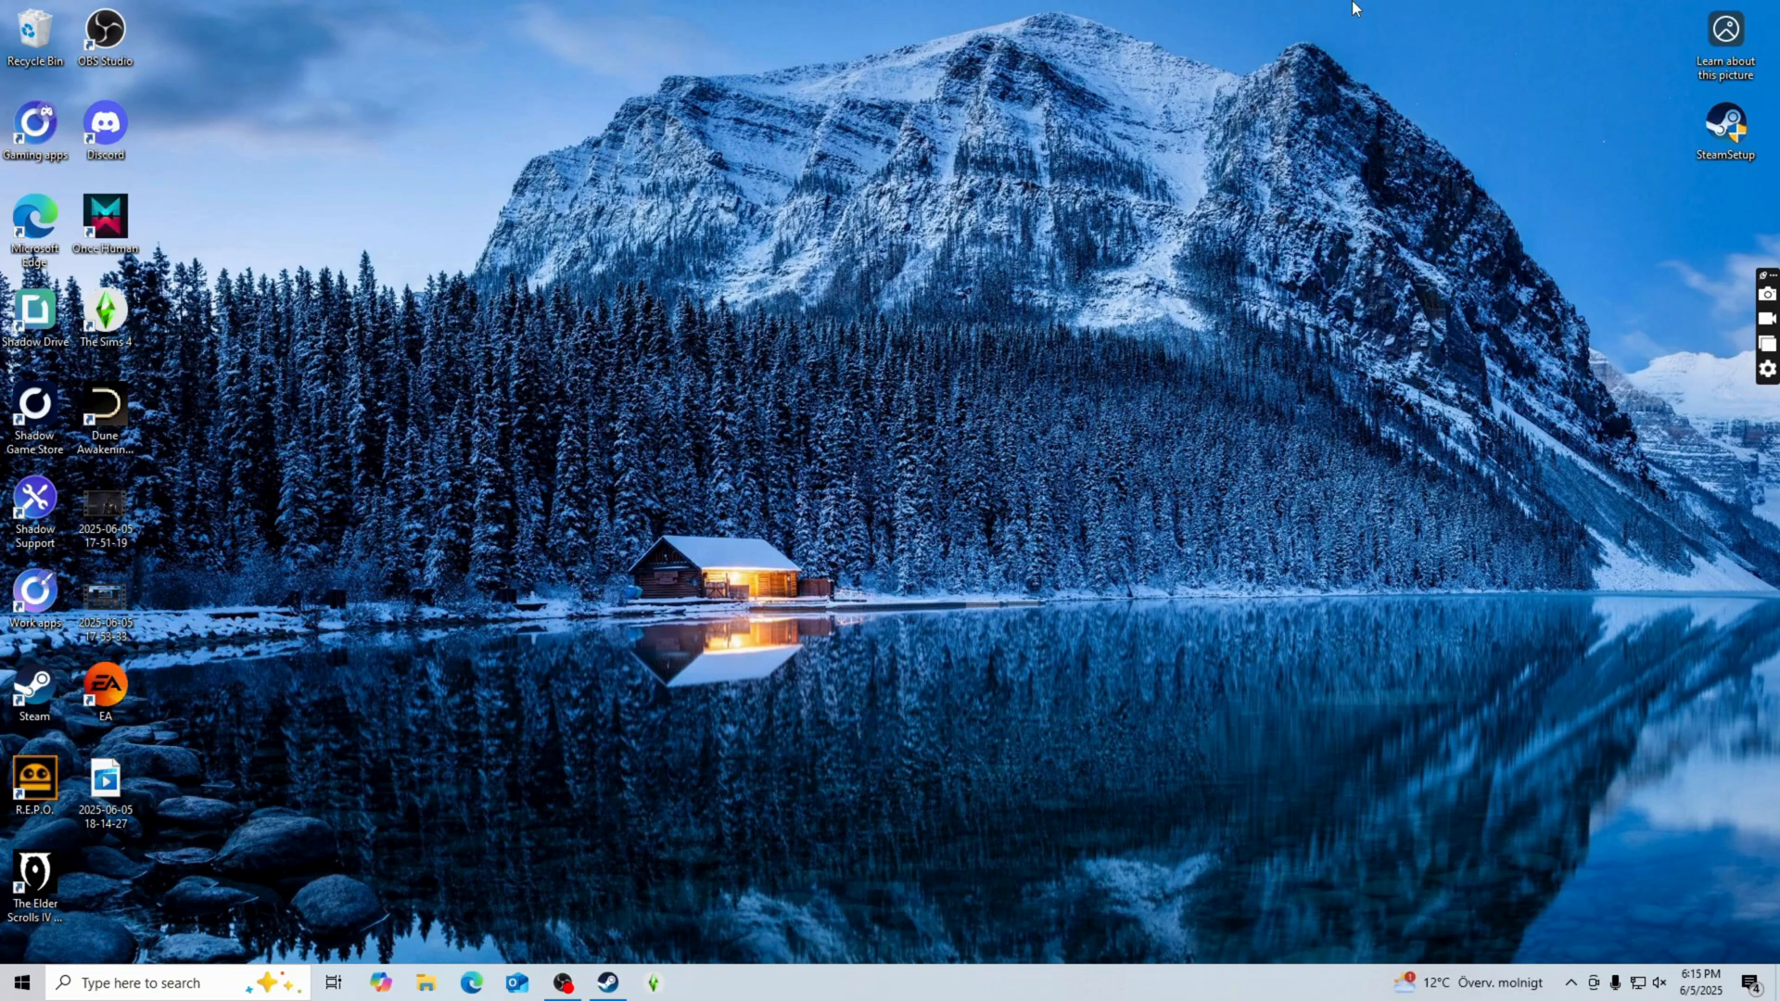
mouse_move(990, 222)
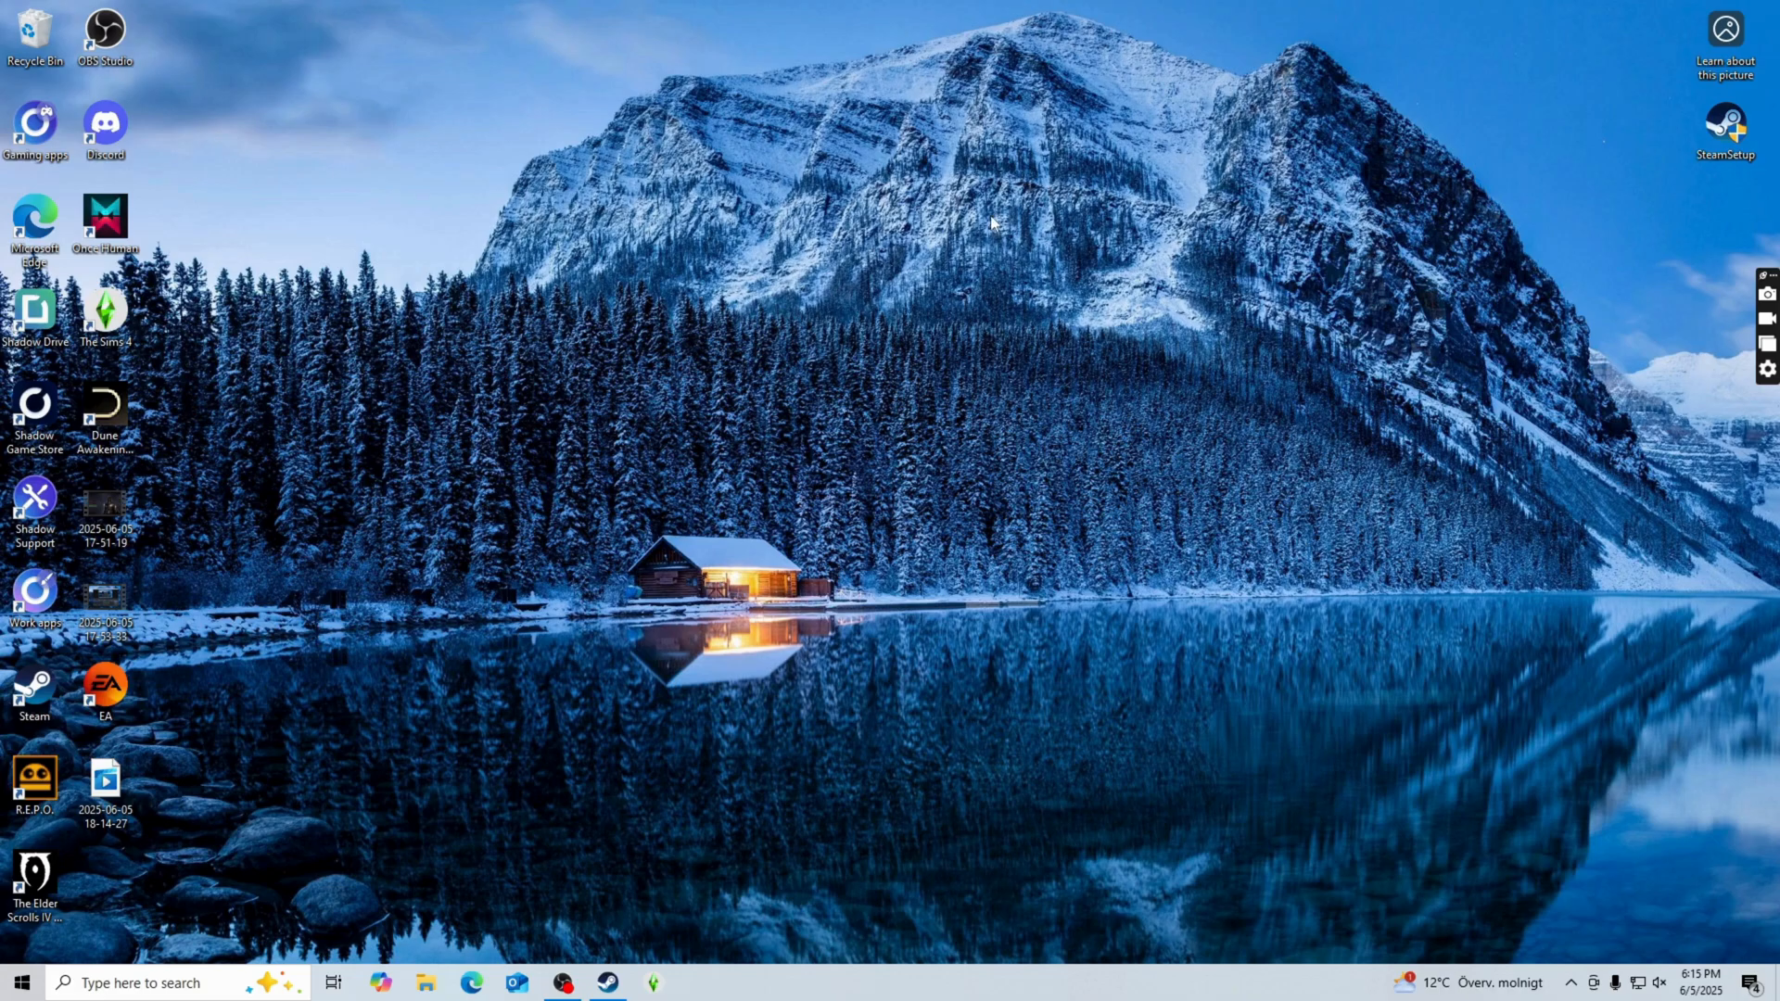
mouse_move(476, 486)
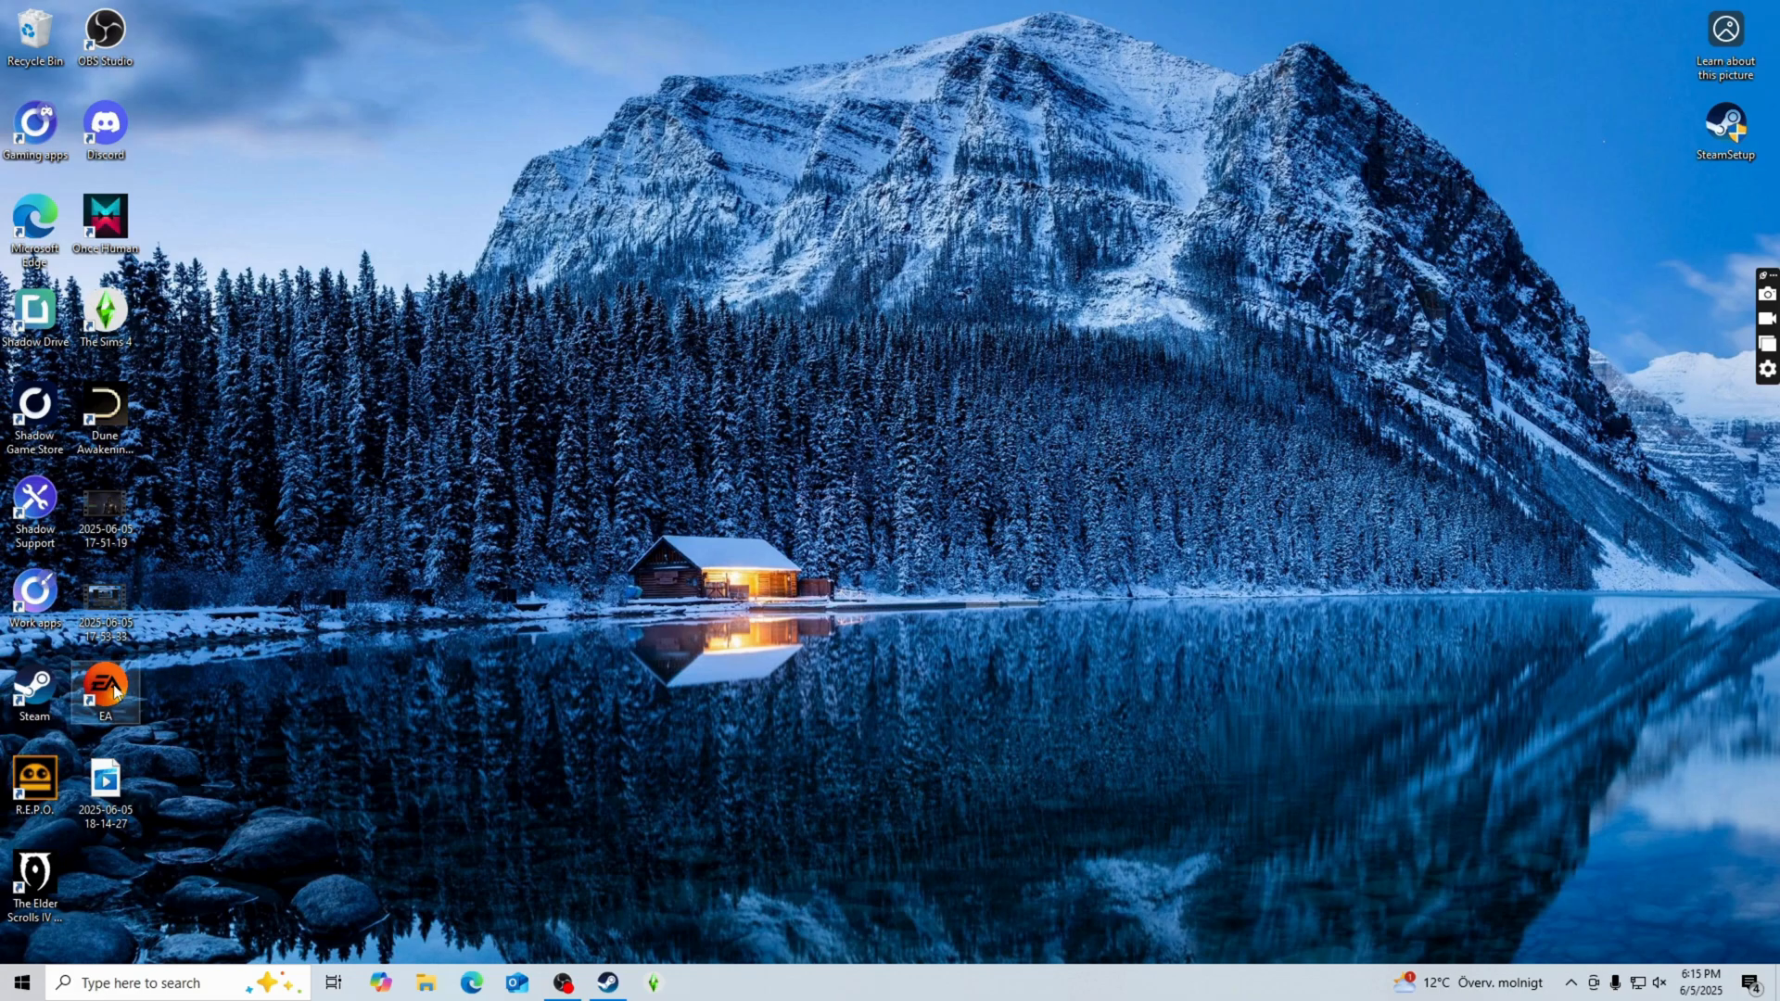
Launch the EA app from its desktop shortcut and view the installed The Sims 4 page
double_click(105, 689)
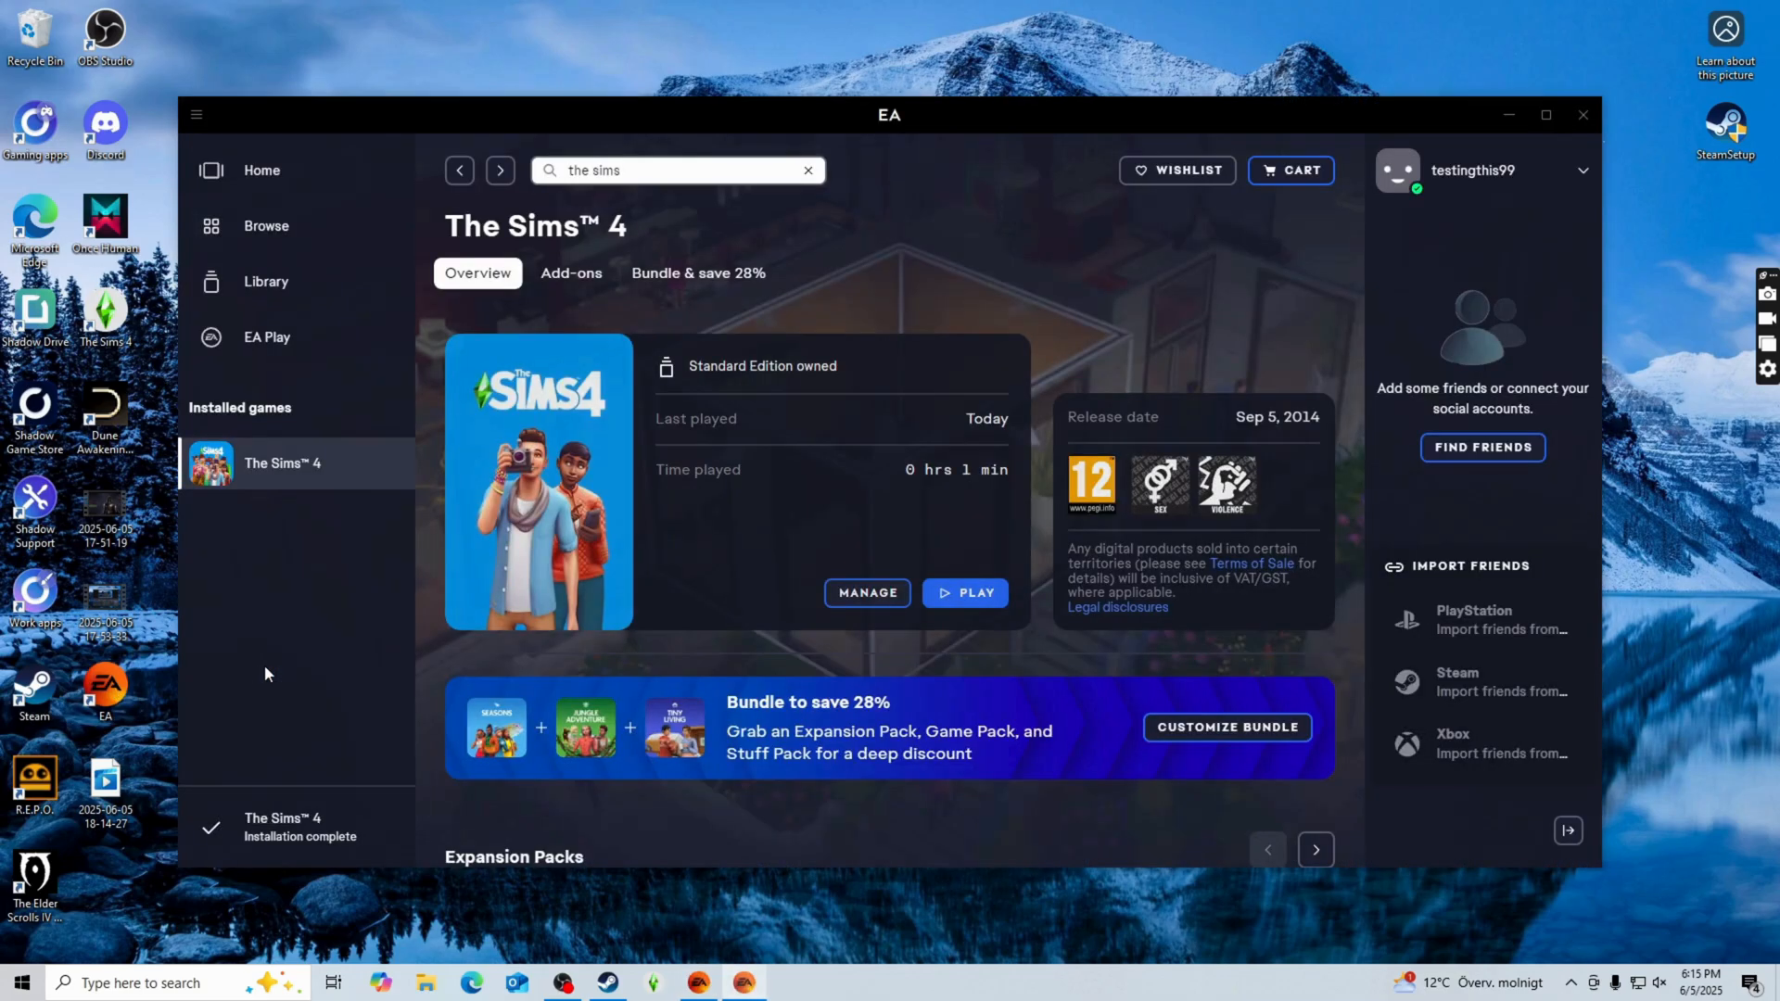
mouse_move(431, 463)
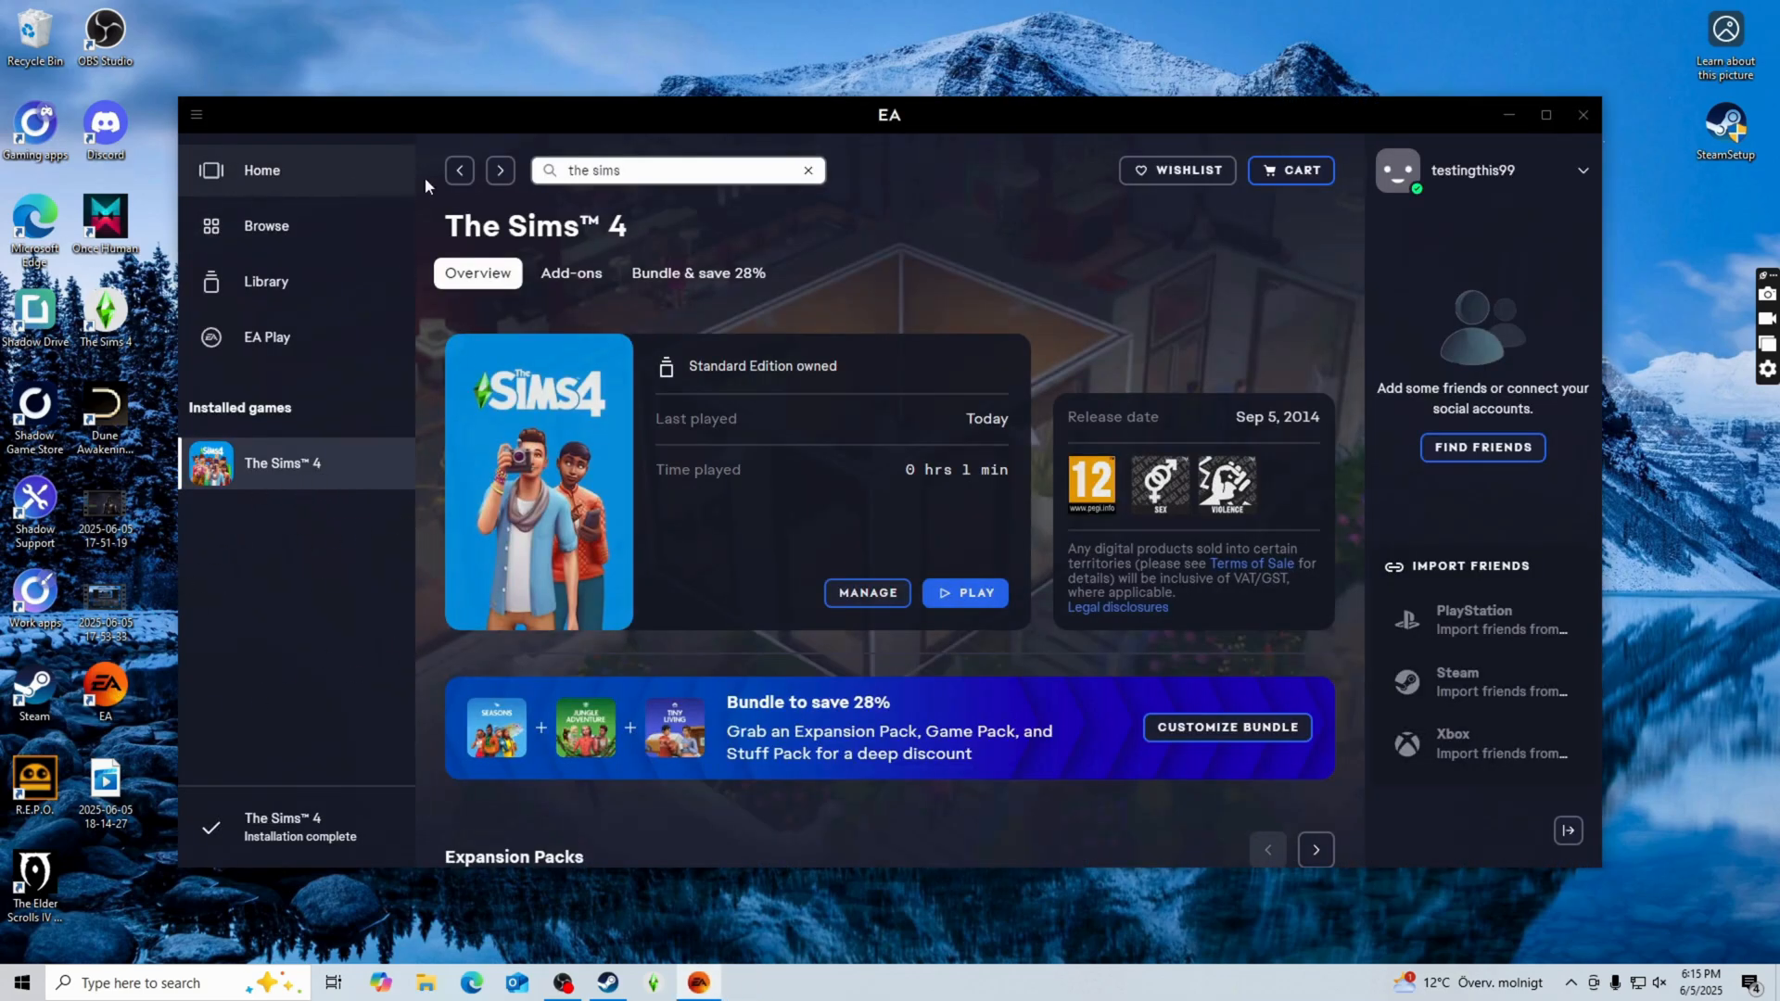
click(676, 171)
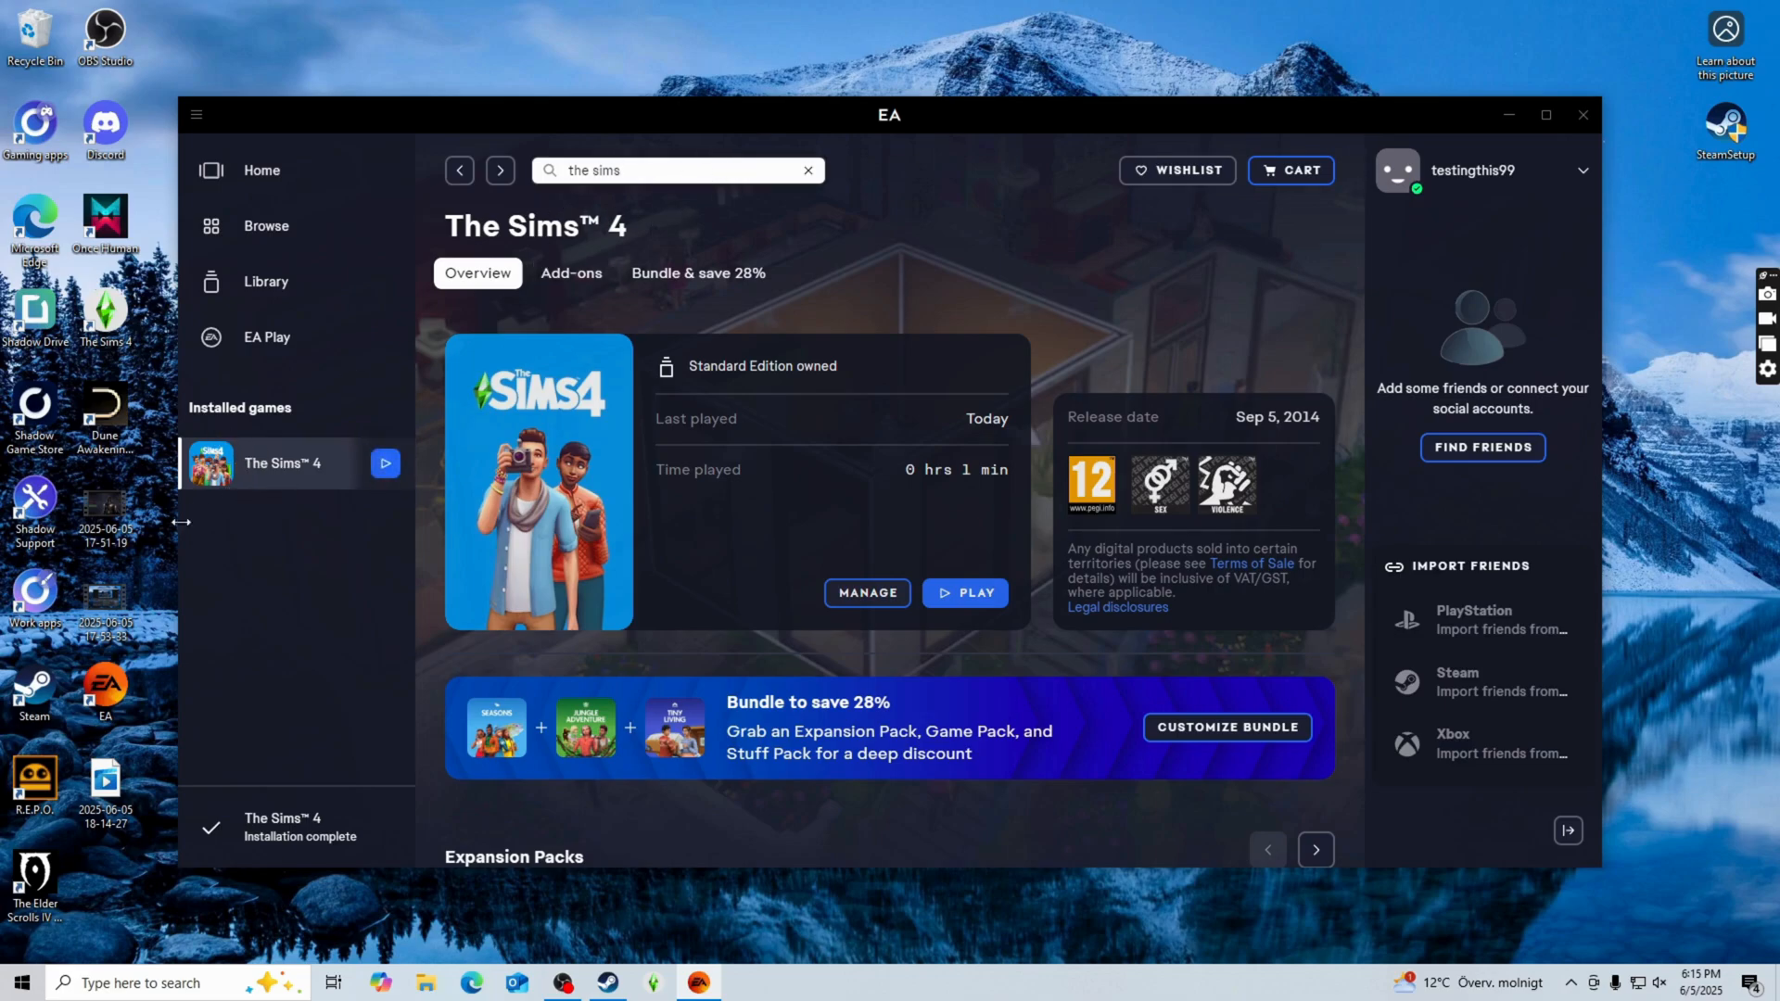
mouse_move(271, 490)
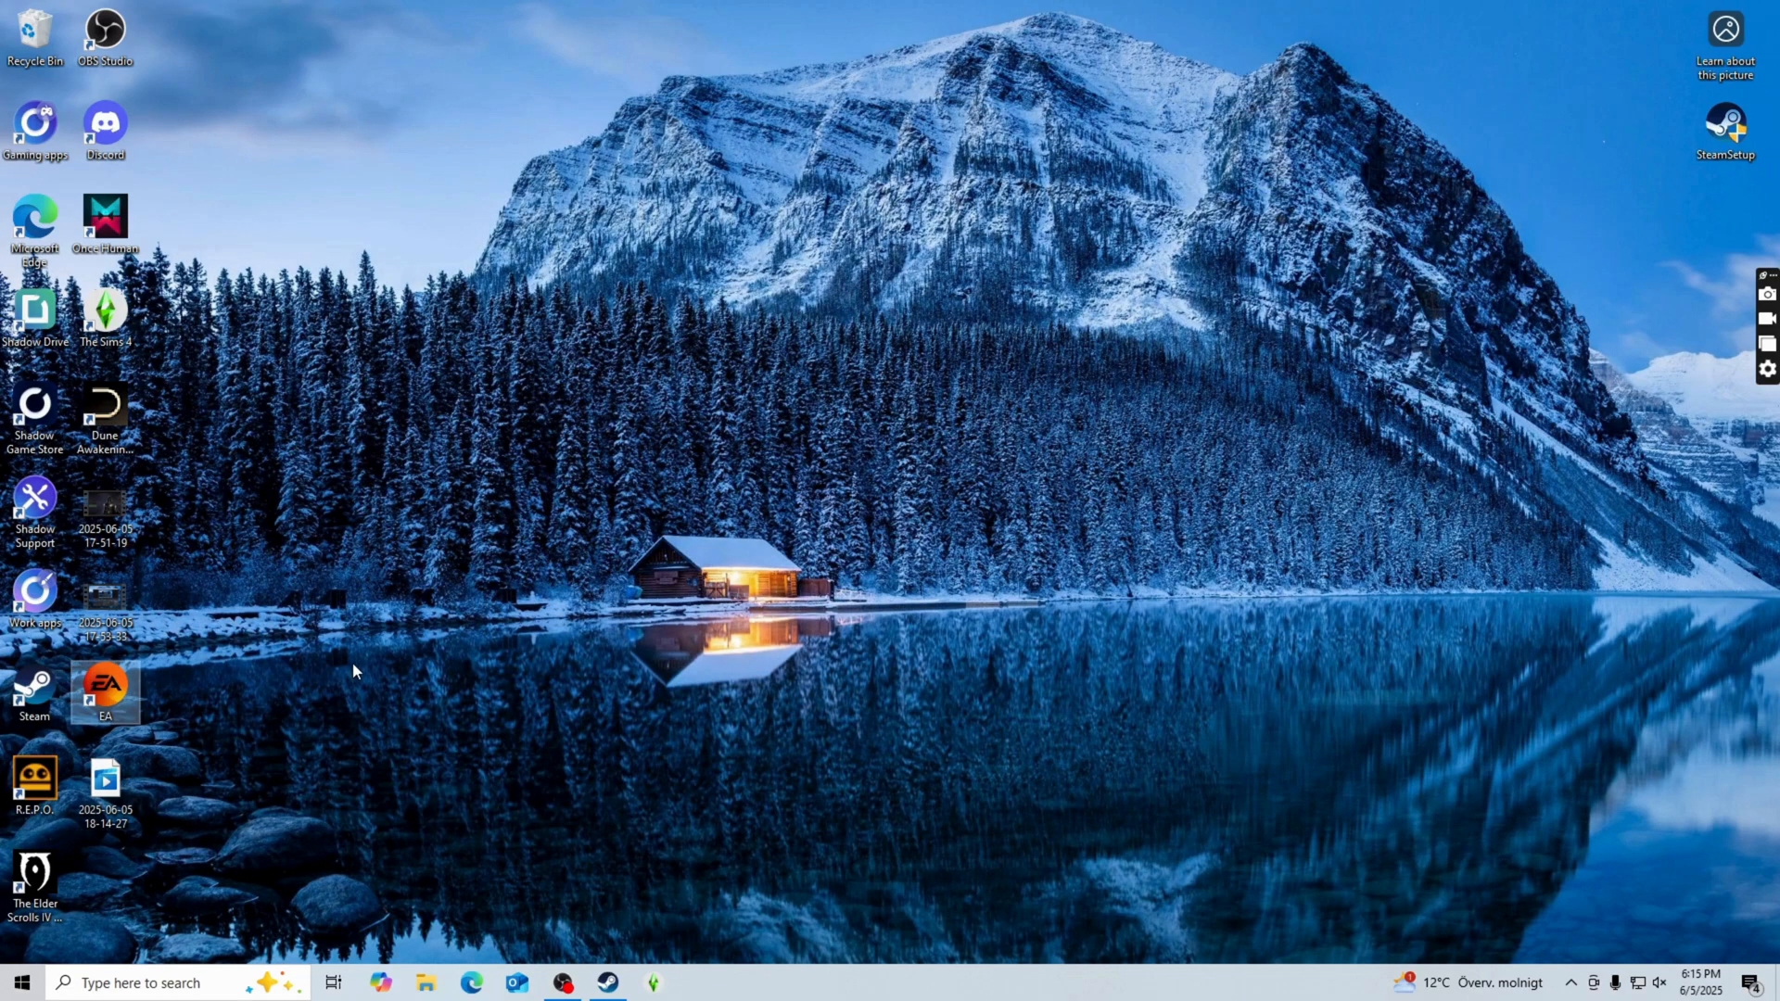
mouse_move(273, 707)
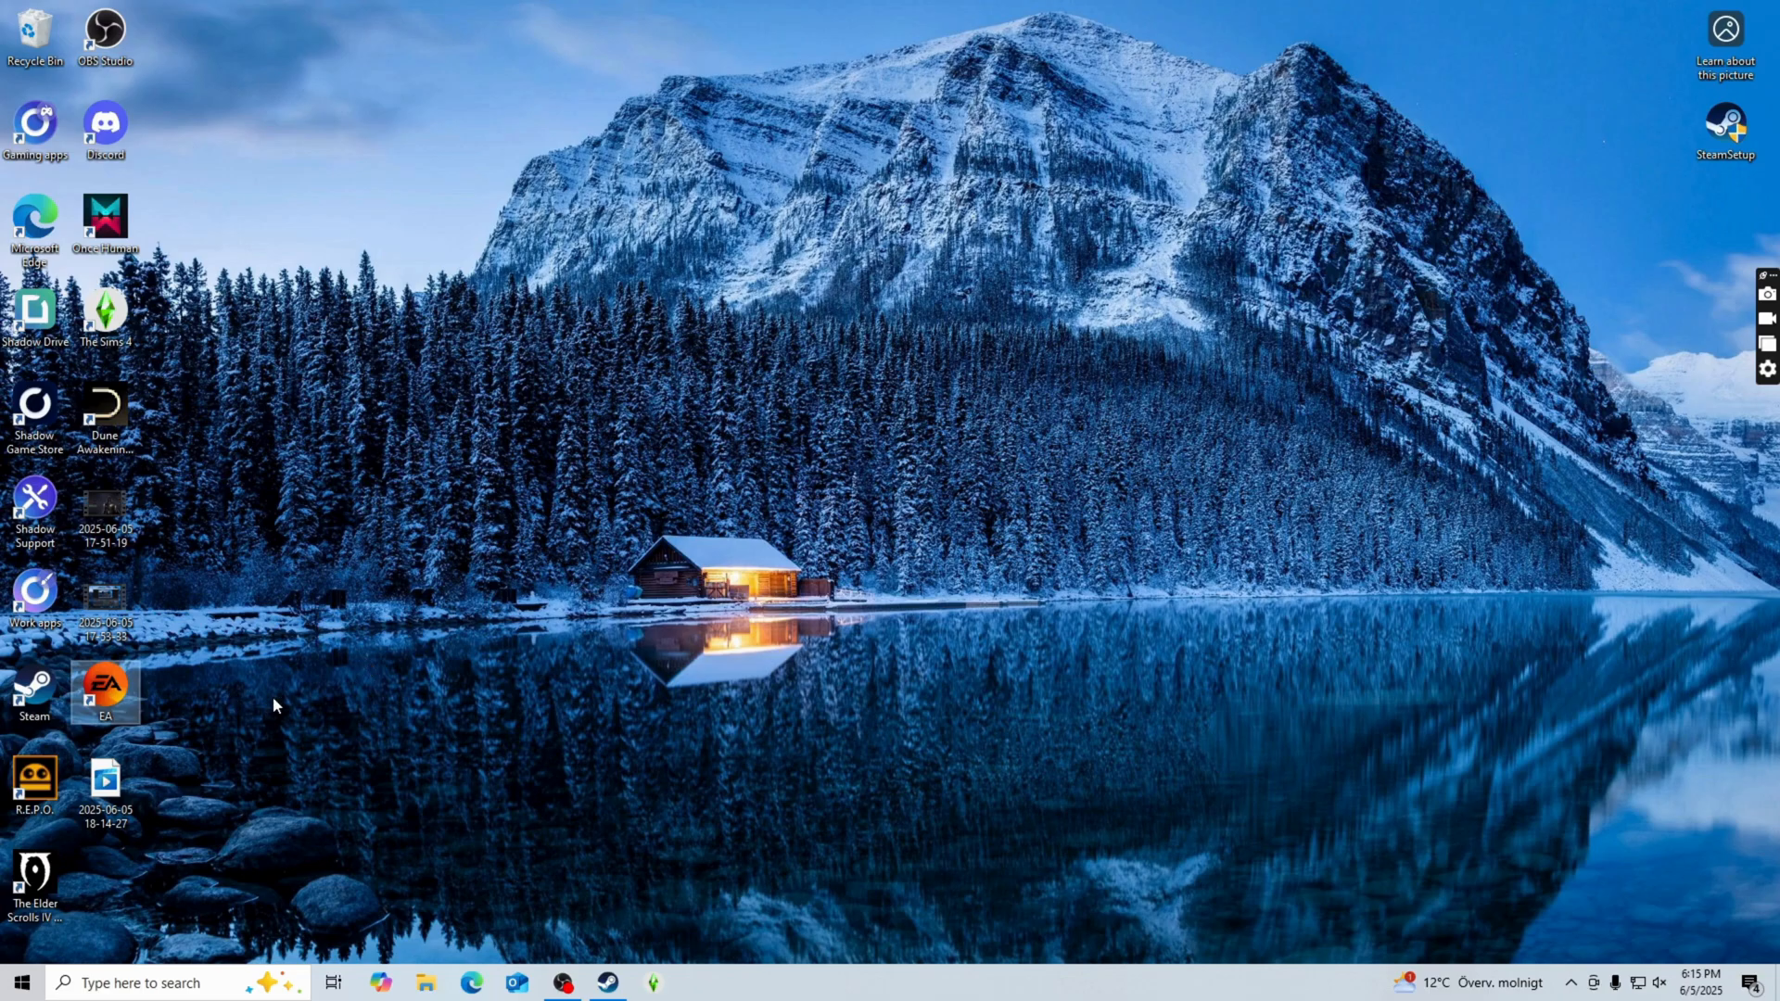
mouse_move(108, 703)
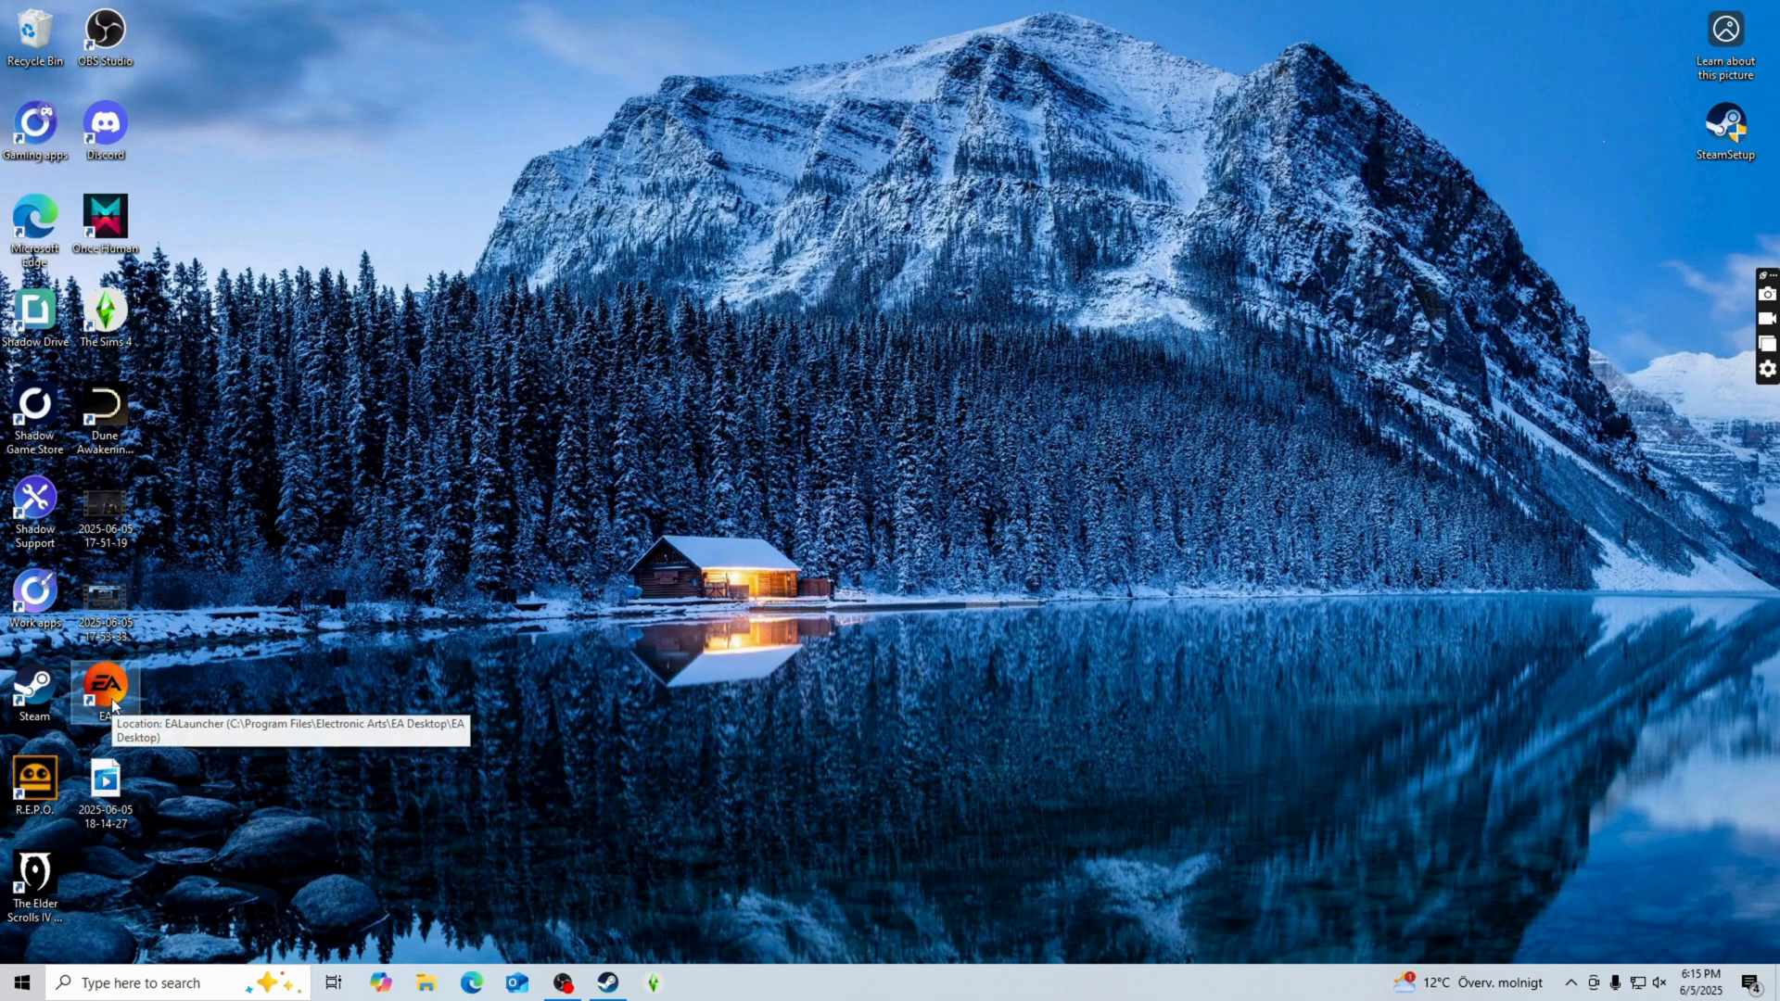
Show the EA shortcut's context menu with the Run as administrator option
right_click(104, 689)
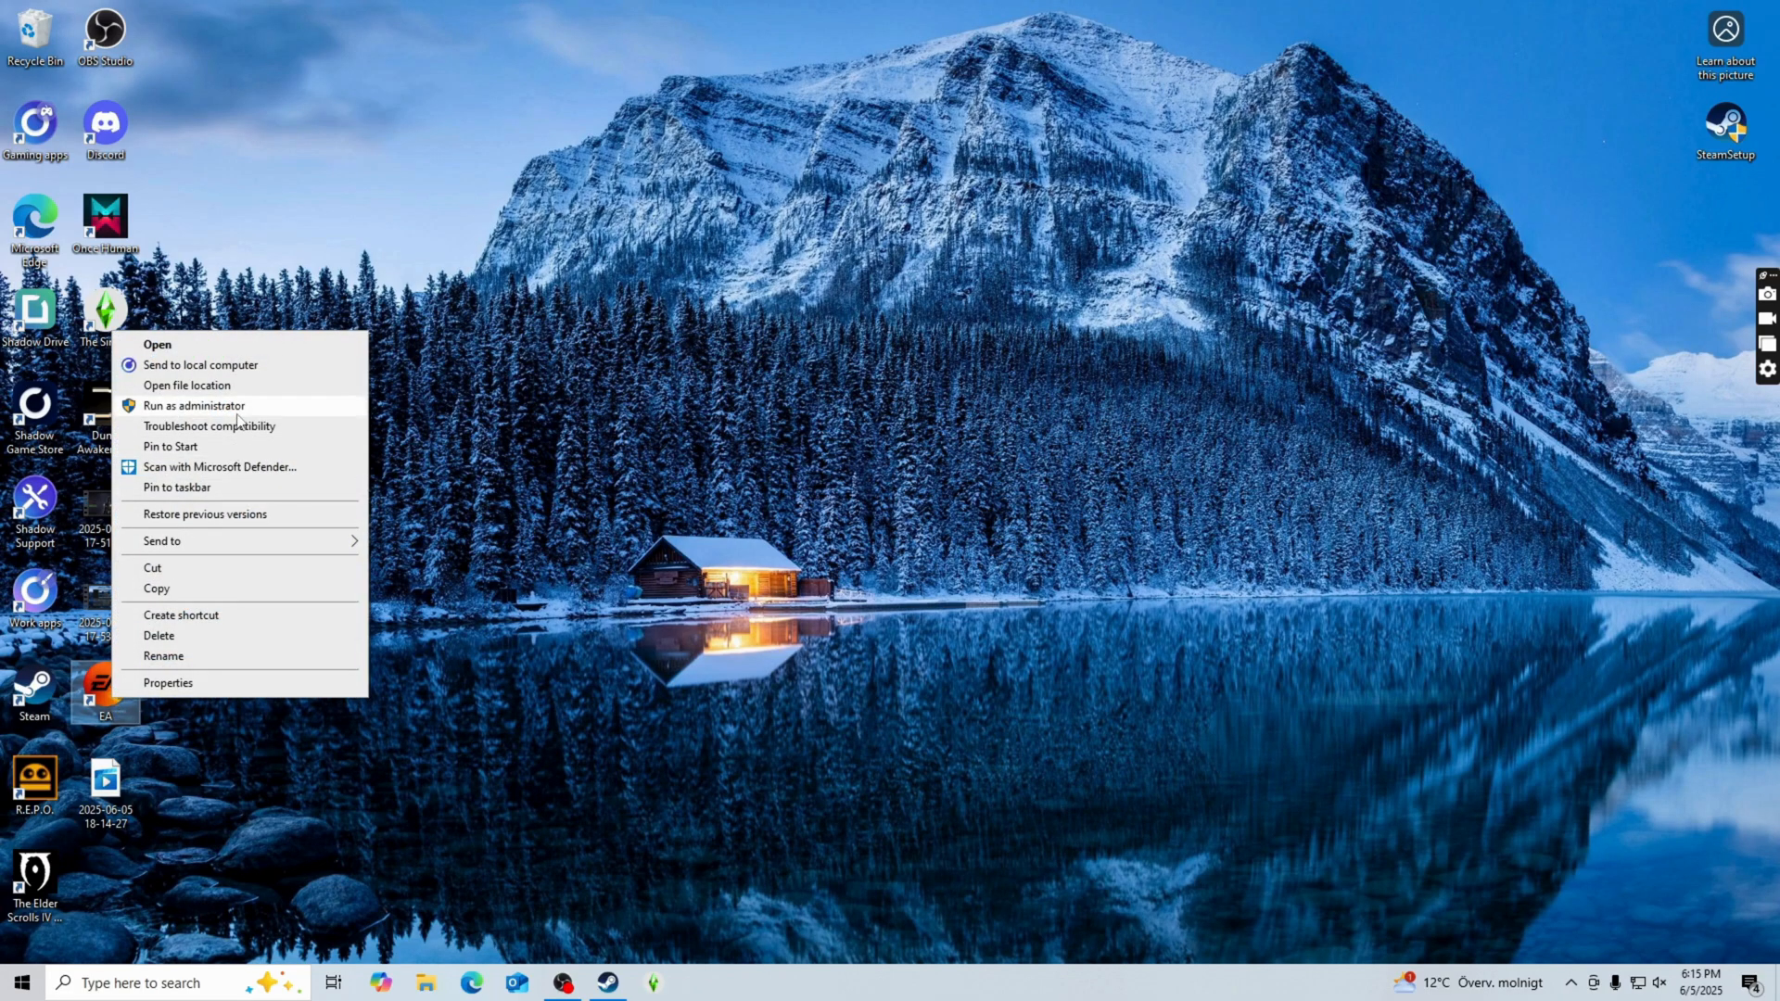